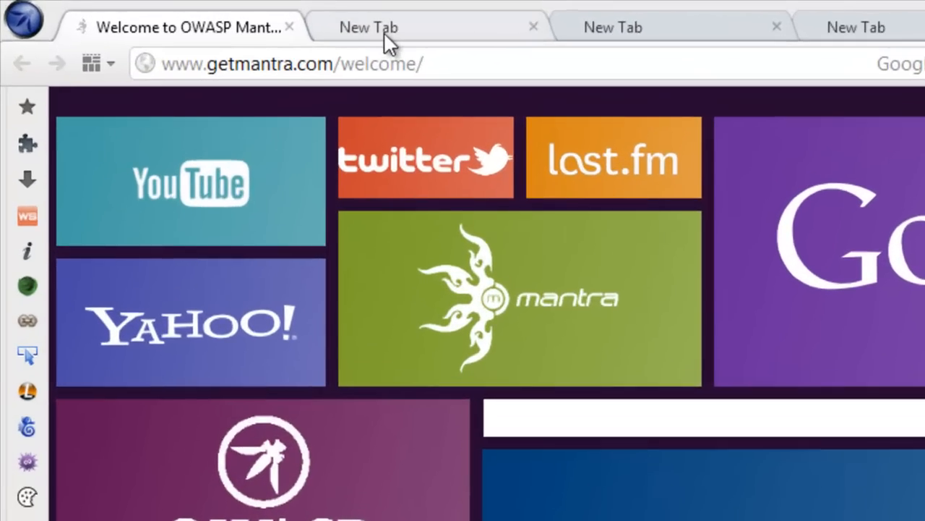
Switch to an empty tab to load localhost/chillyCMS/admin/
click(369, 26)
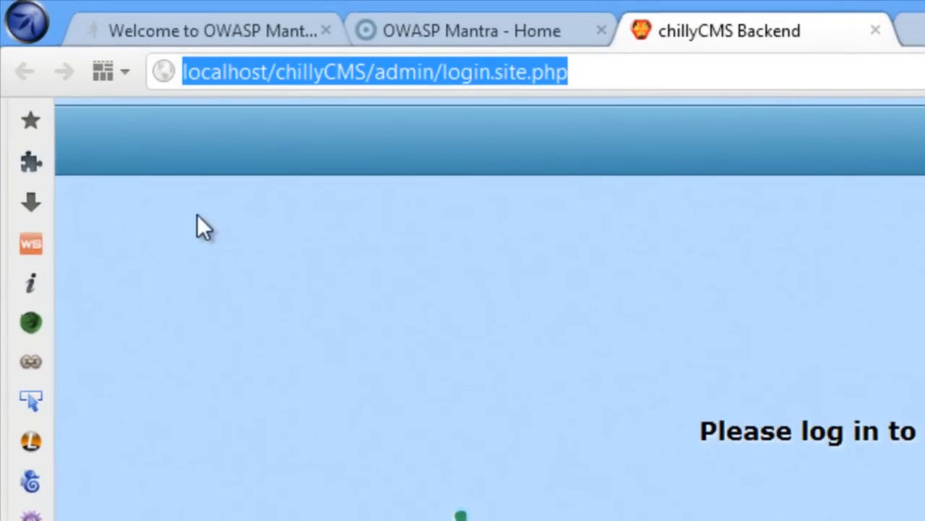
click(28, 22)
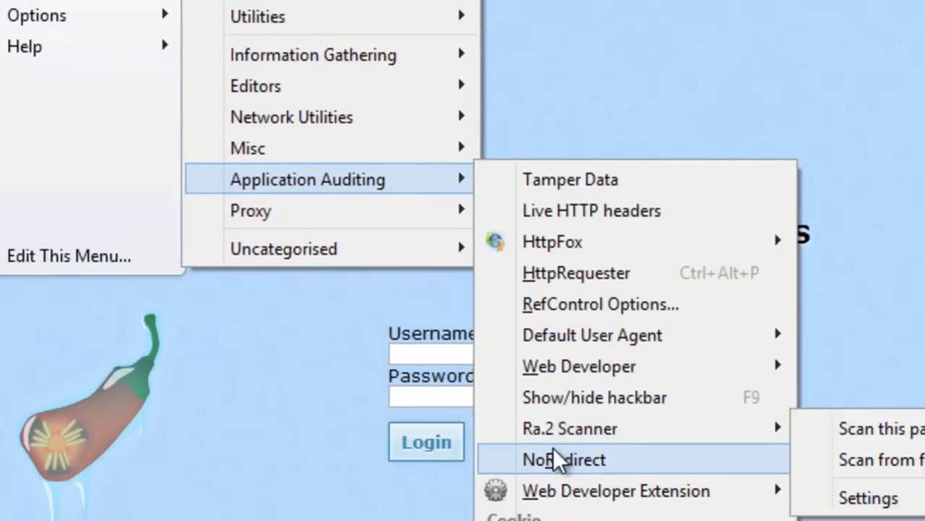
click(564, 460)
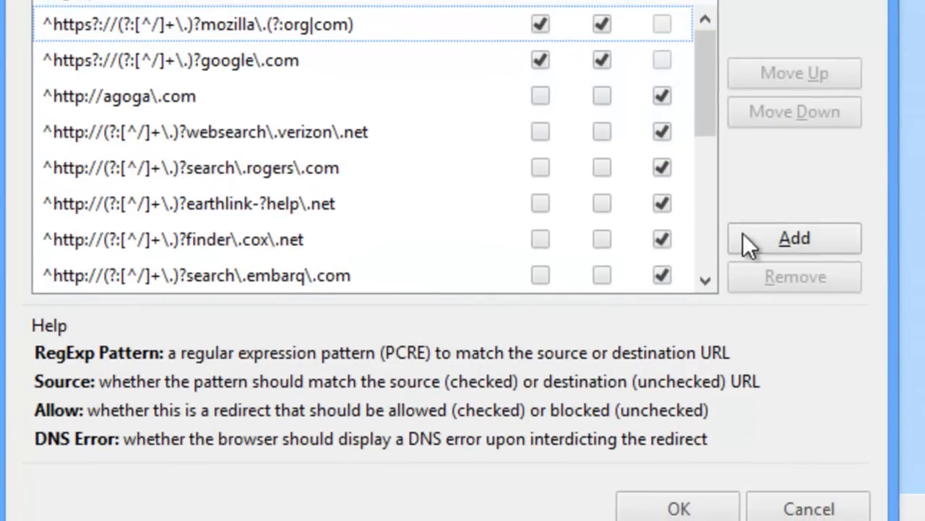
click(793, 237)
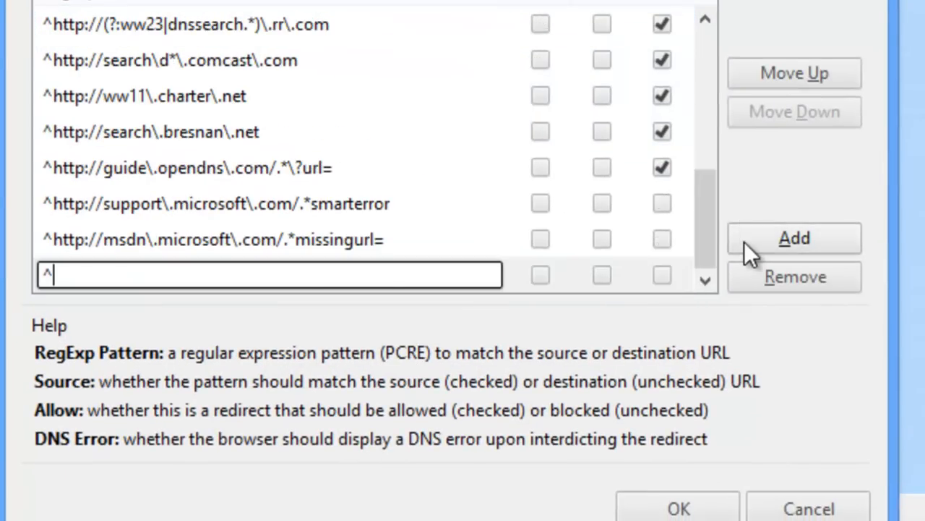
text(http://localhost/chillyCMS/admin/login.s)
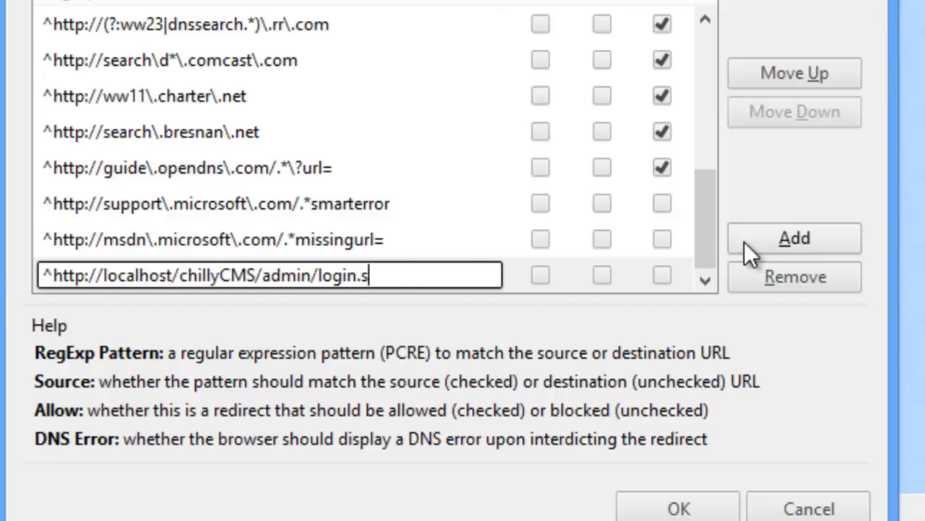
key(BackSpace)
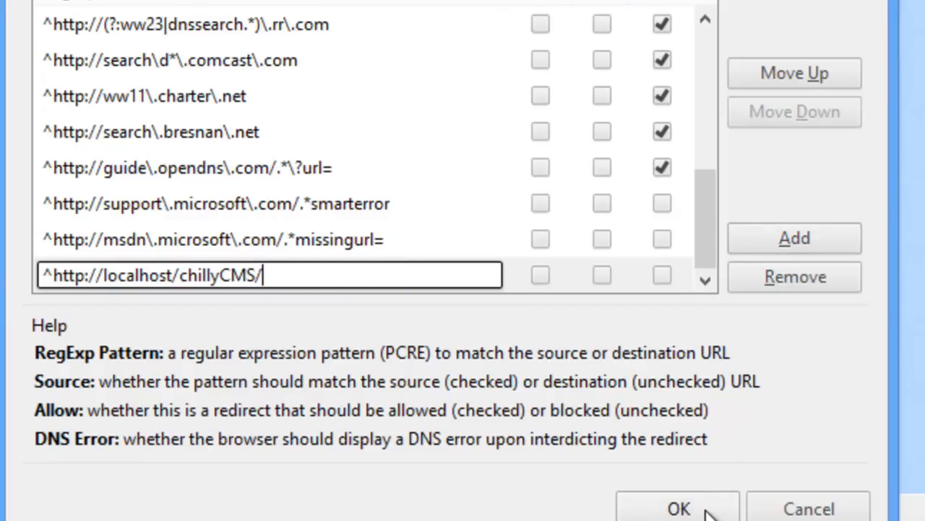
click(677, 507)
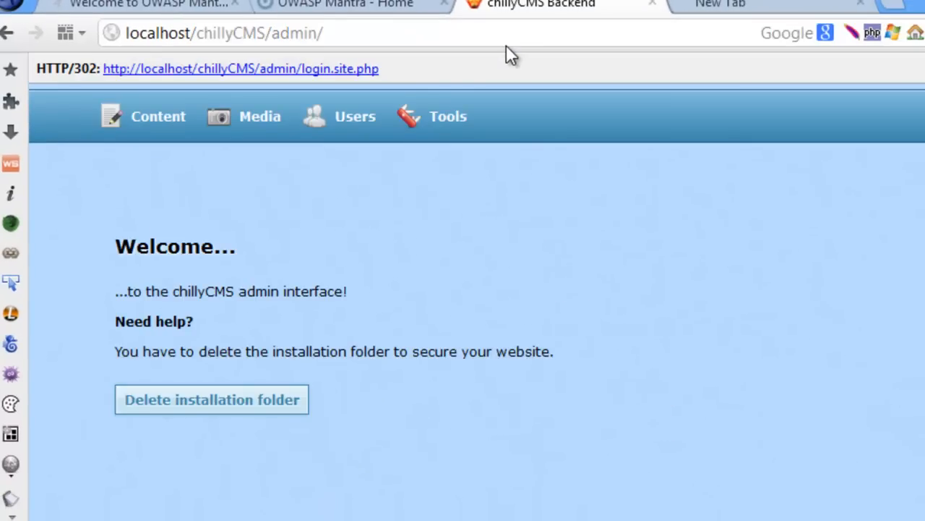
mouse_move(437, 94)
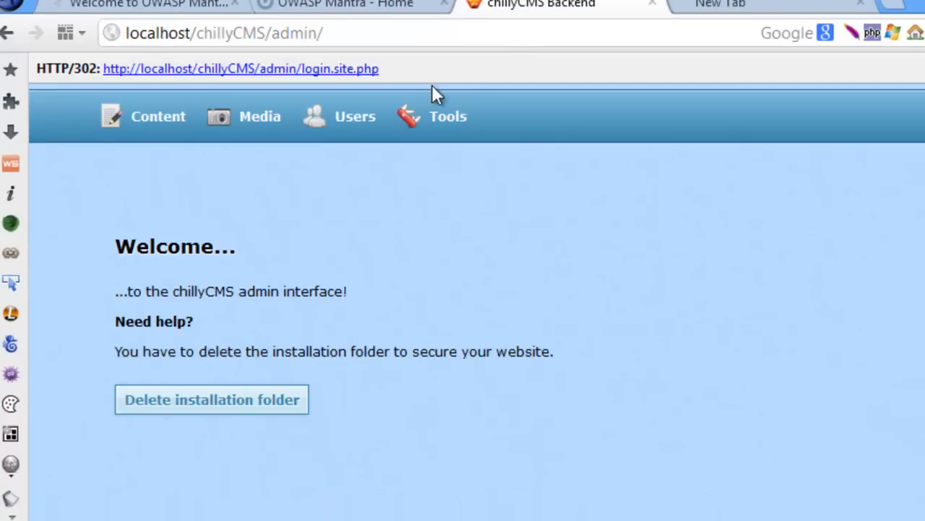
Navigate the unauthenticated chillyCMS dashboard to the template management page
click(157, 116)
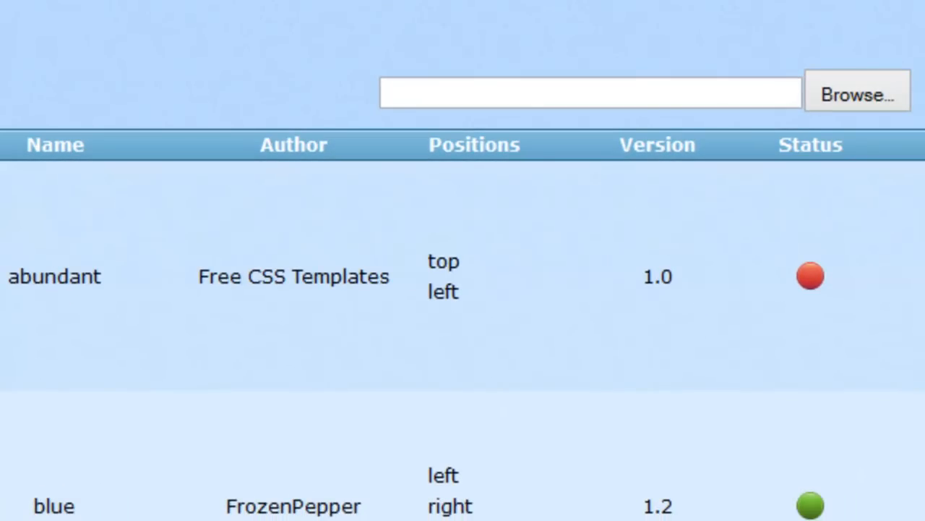
Select shell.php and bring up its context menu to compress it into shell.zip
click(856, 92)
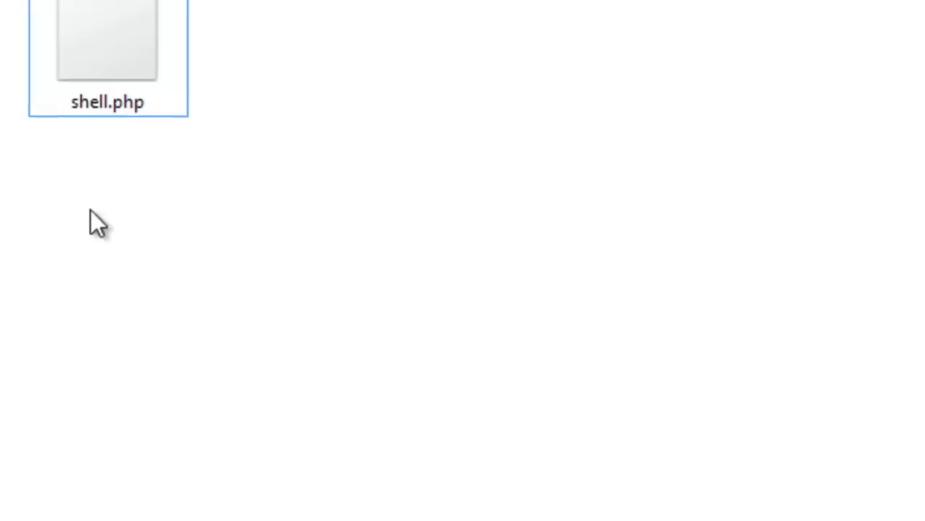
right_click(443, 142)
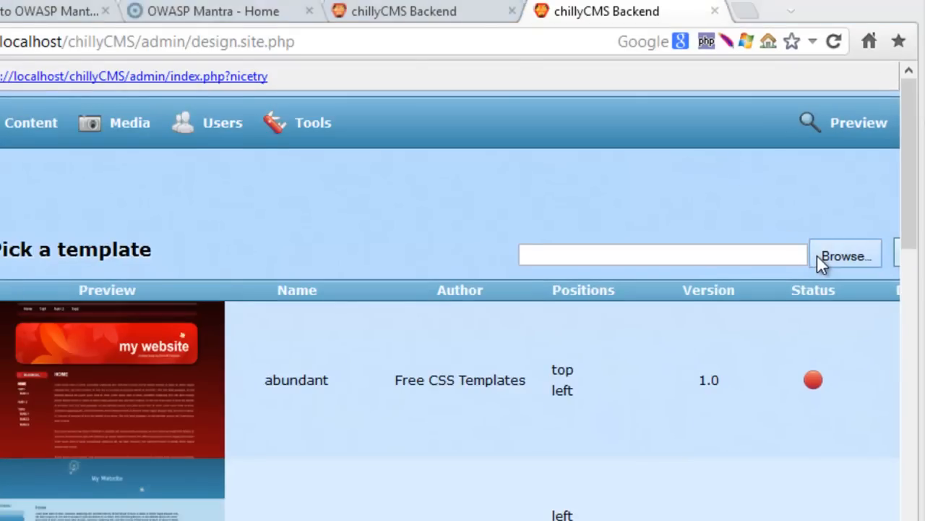
Browse to shell.zip in Downloads and submit it as a new template
click(844, 255)
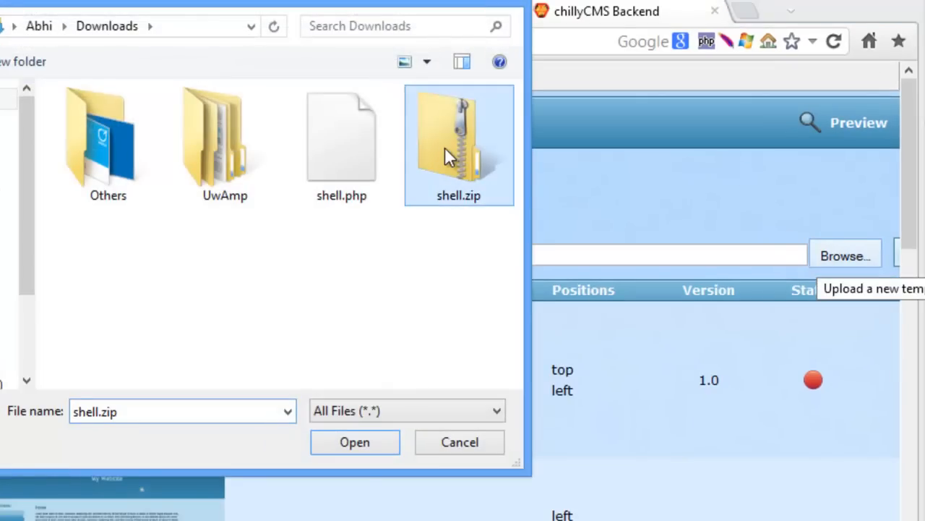
click(354, 442)
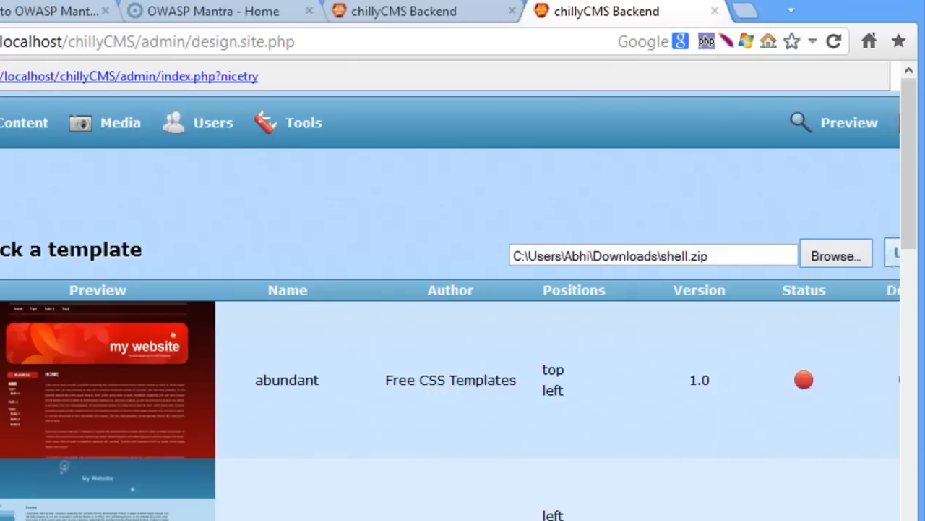
click(899, 251)
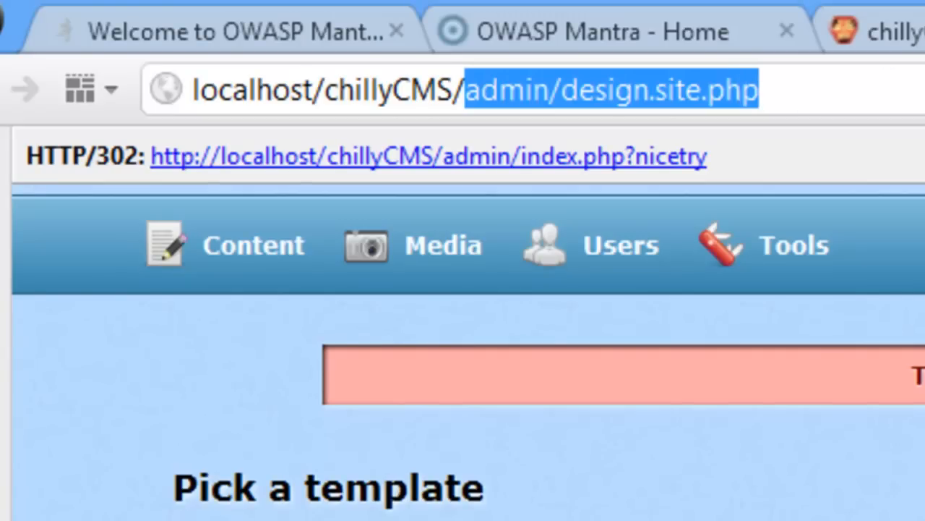
Navigate to localhost/chillyCMS/tmp/shell.php to launch the b374k web shell
text(tmp/)
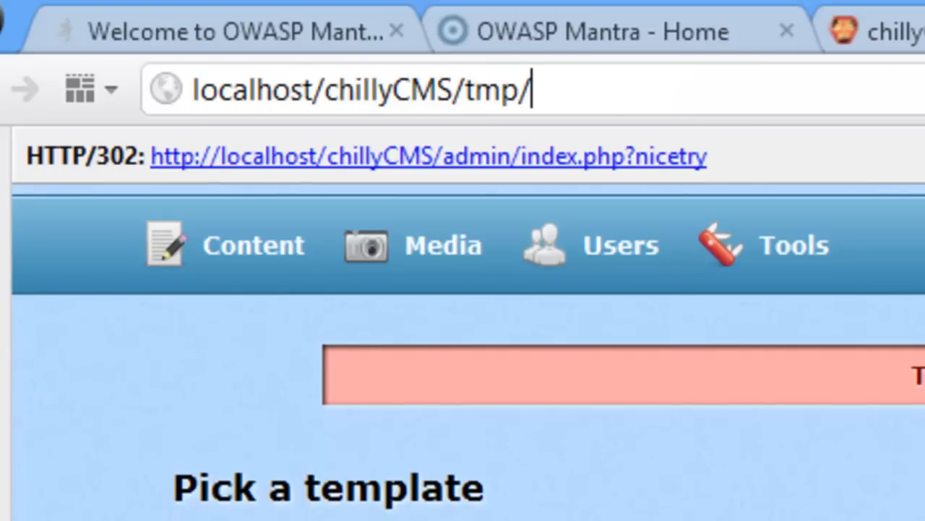
text(shell.php)
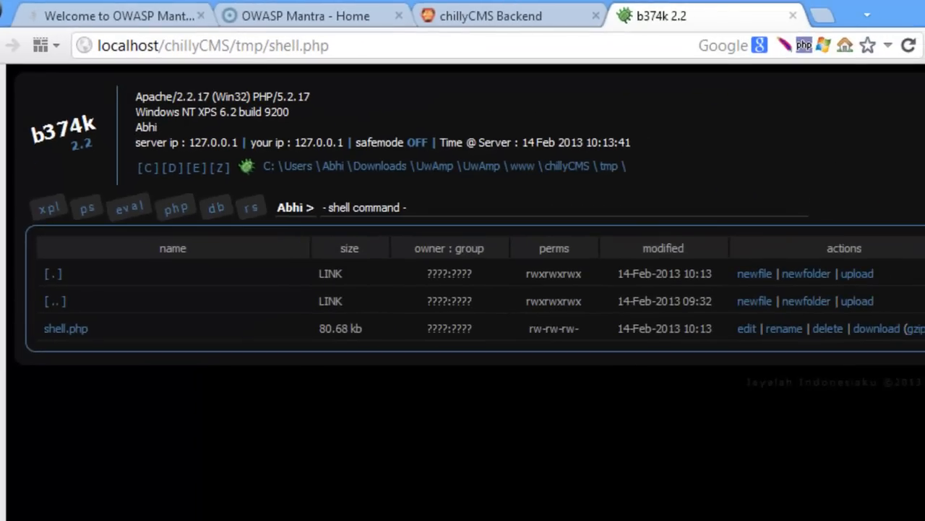
mouse_move(253, 296)
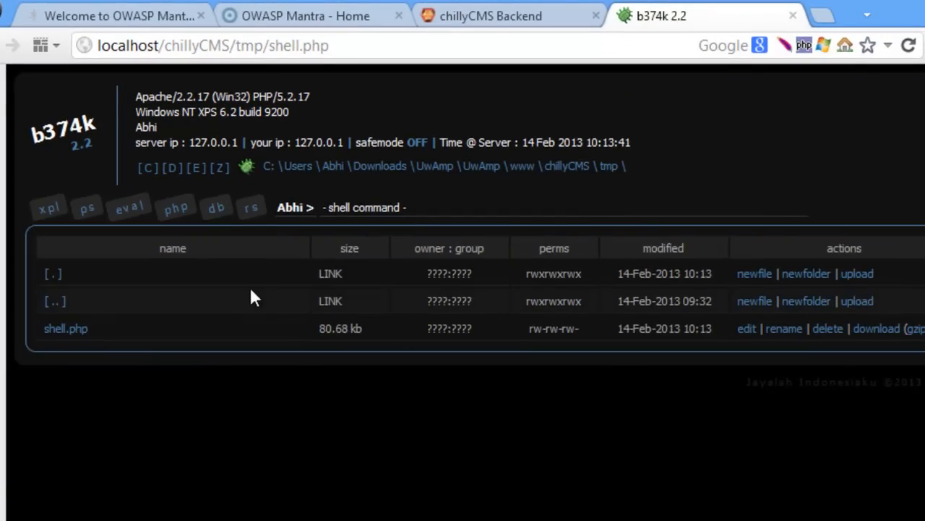
mouse_move(61, 318)
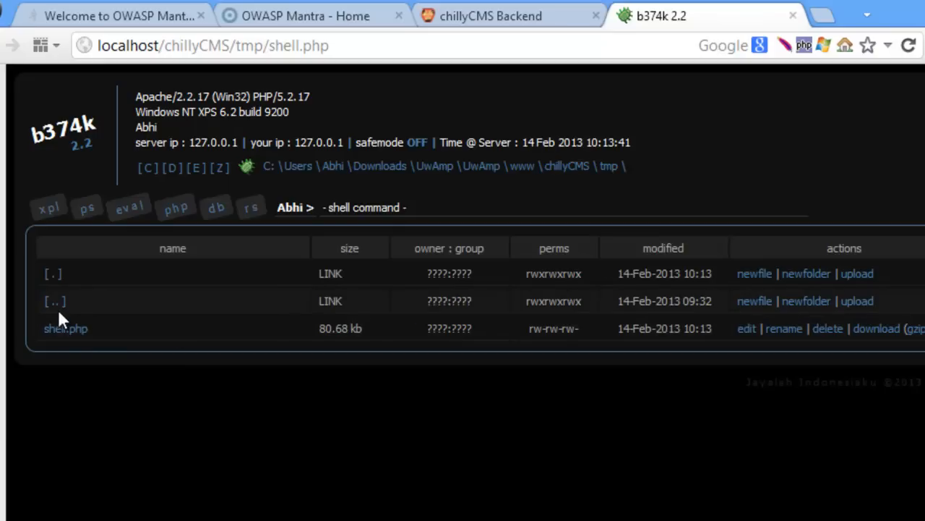